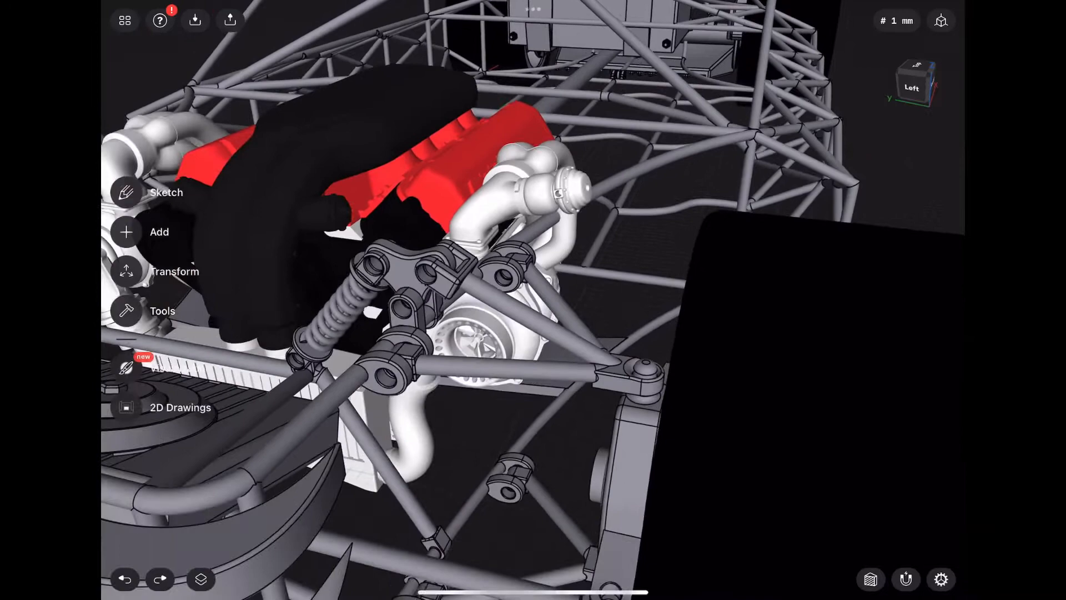
# Zoom out to the whole car and select the tubular Cage frame body for transforming.
pyautogui.moveTo(476, 272); pyautogui.dragTo(517, 237)
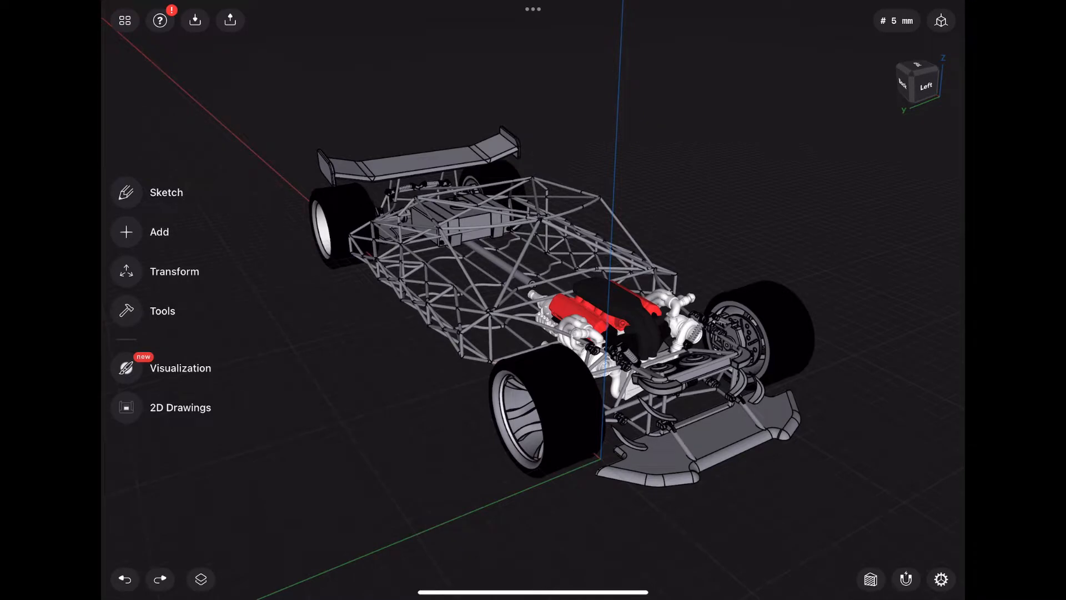
pyautogui.click(174, 271)
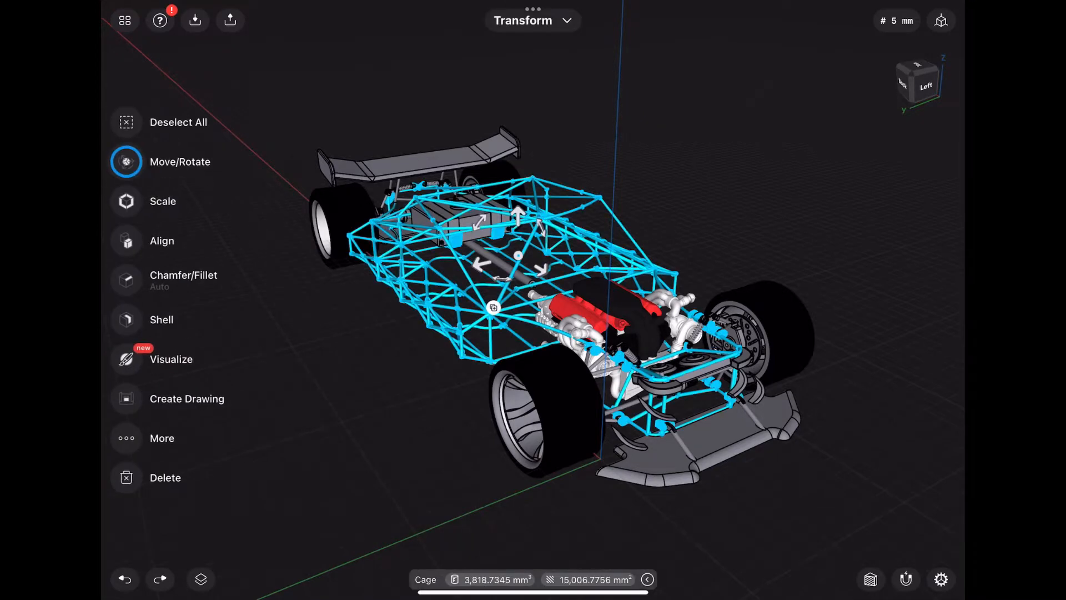